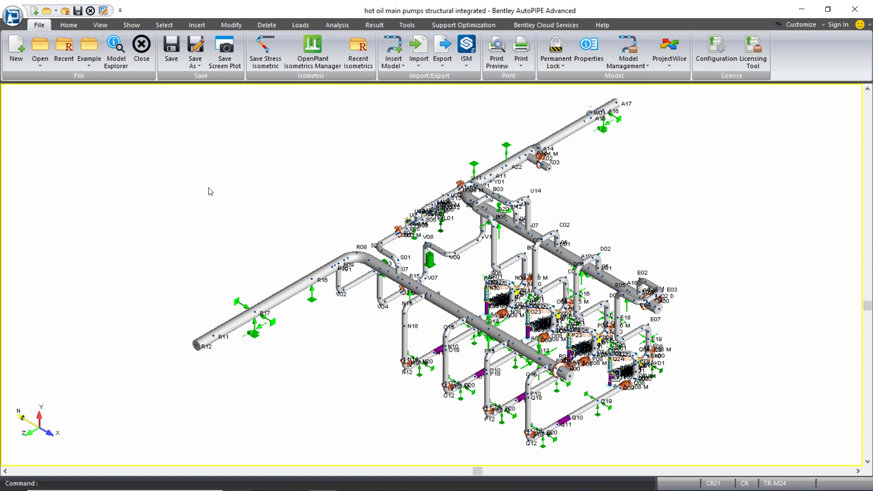
mouse_move(131, 24)
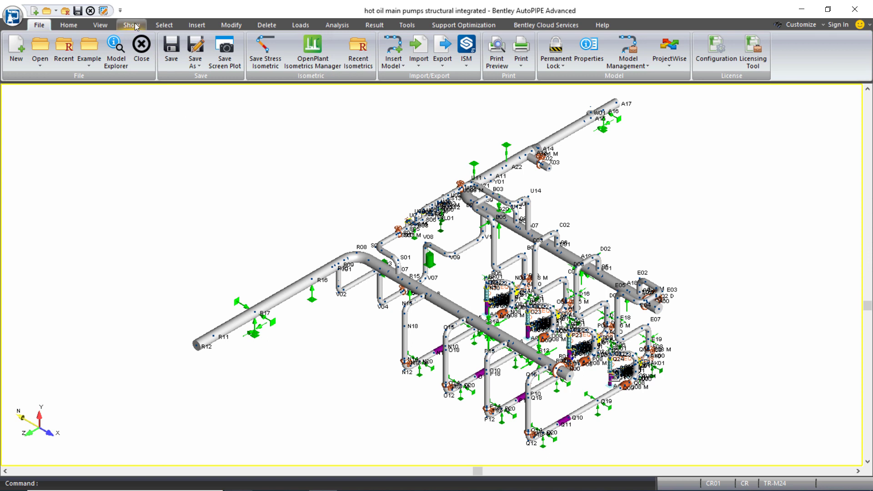
Switch to the Show ribbon with its Show, Hide, Labels and Color Plots groups.
left_click(131, 24)
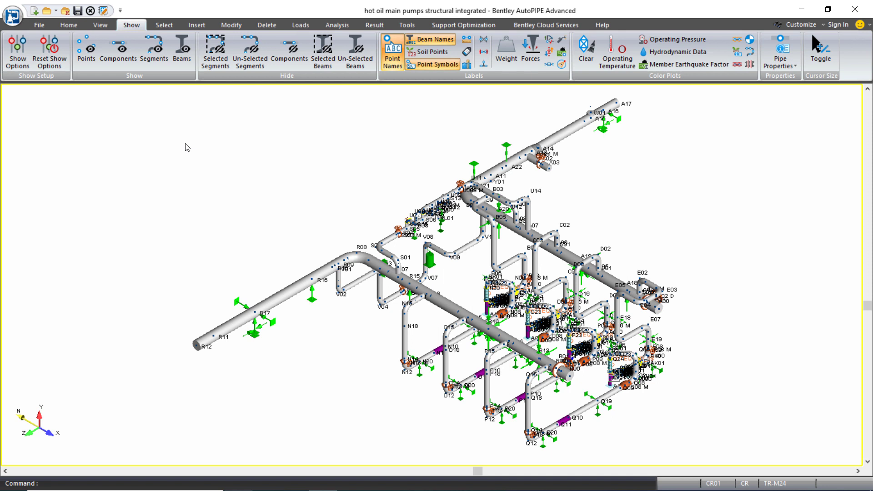
mouse_move(158, 77)
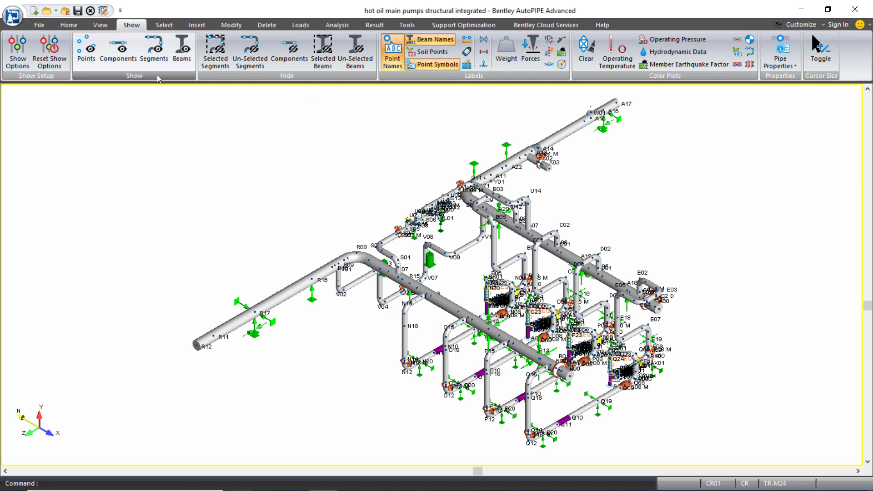
mouse_move(256, 87)
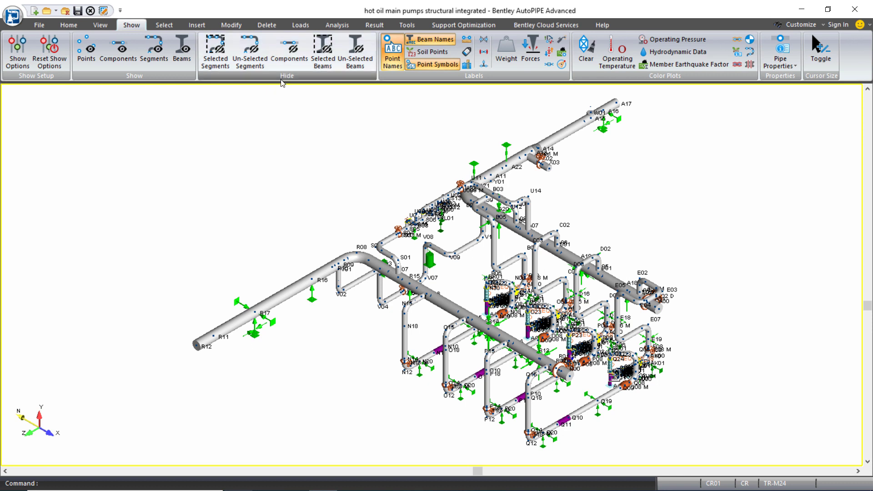
mouse_move(289, 50)
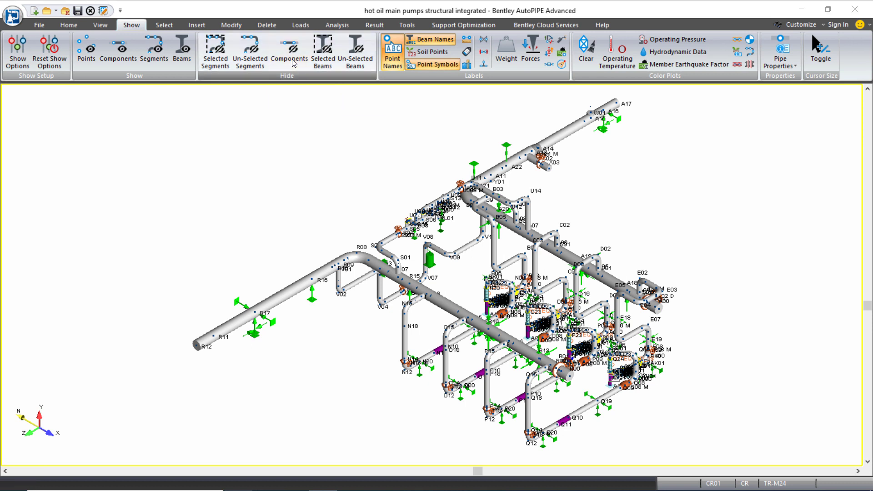
Hide all support types — springs, V-stops, constants, line stops, inclines, guides, dampers and tie/links.
left_click(289, 50)
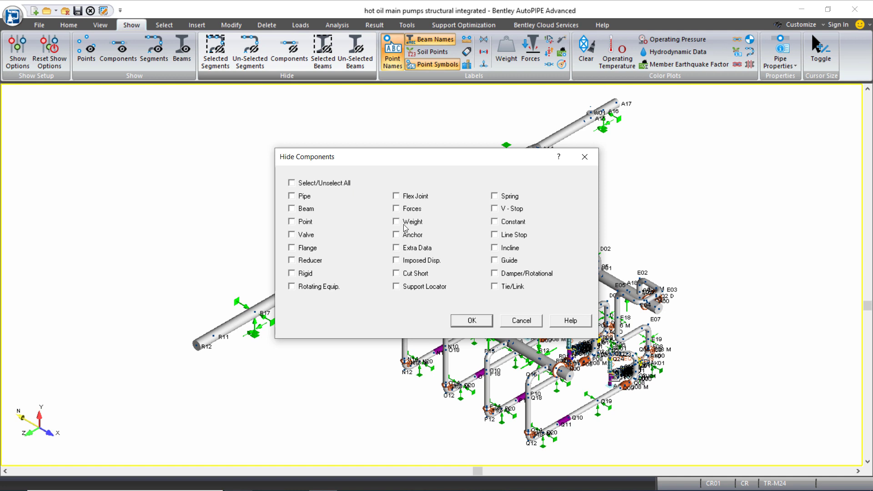
mouse_move(498, 200)
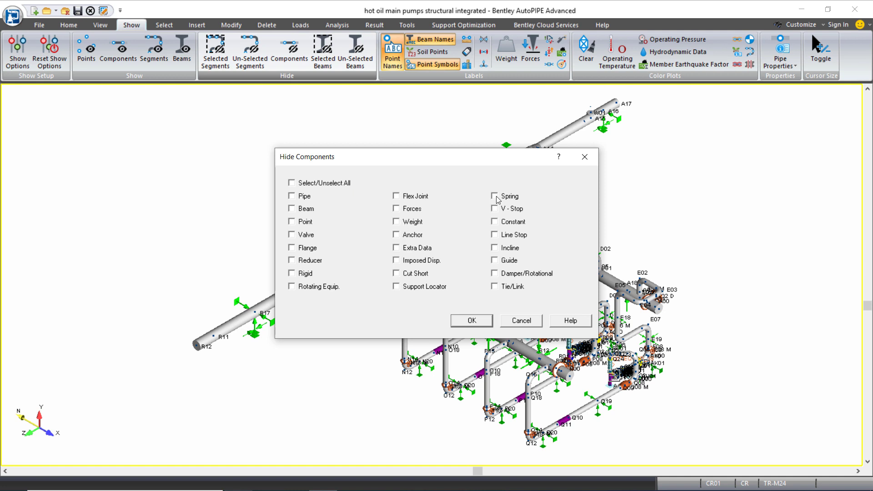
left_click(494, 208)
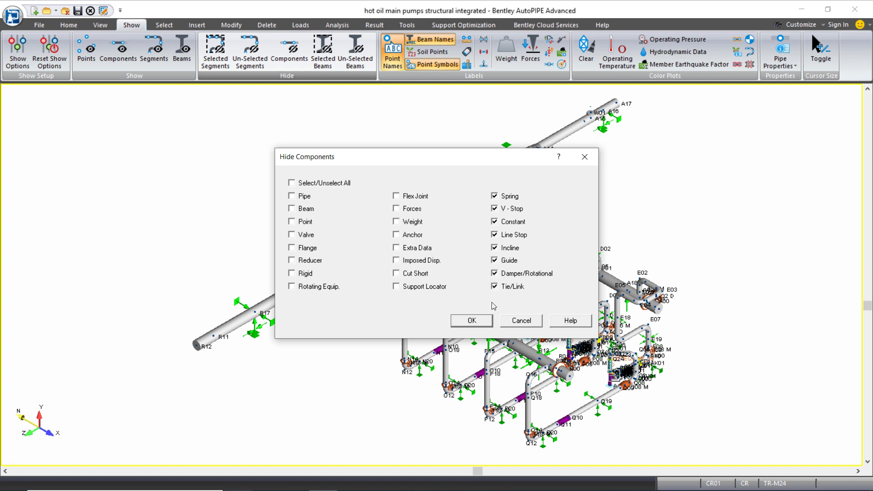
left_click(471, 320)
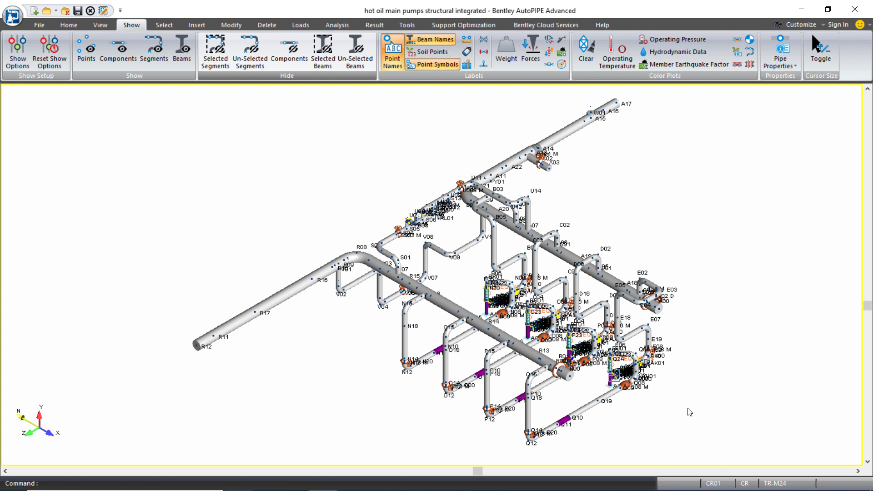
mouse_move(464, 284)
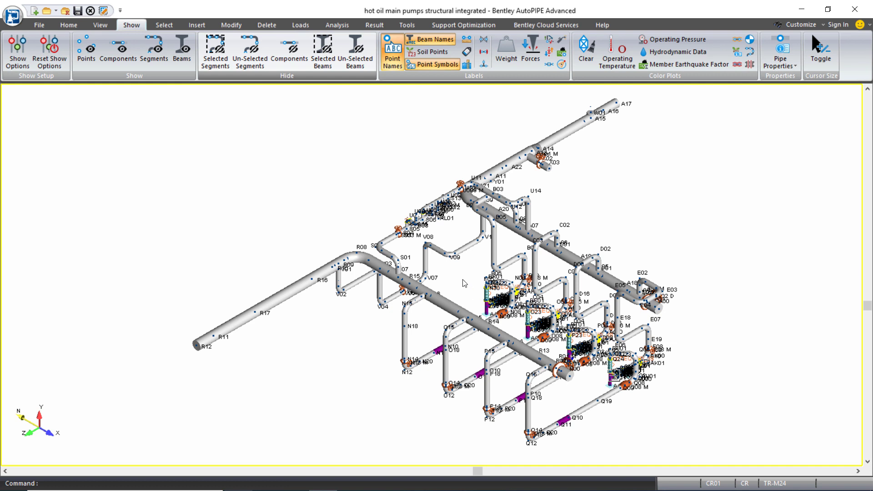
mouse_move(207, 97)
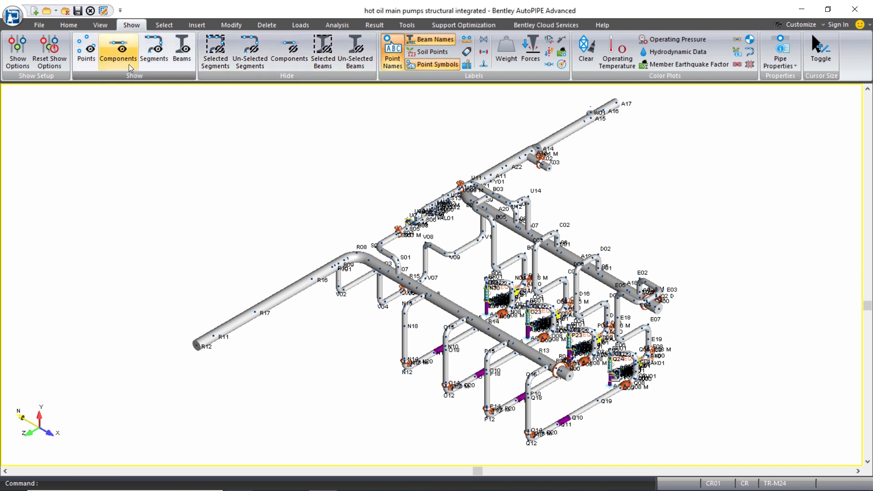
Redisplay all hidden components so the supports appear on the model again.
left_click(117, 49)
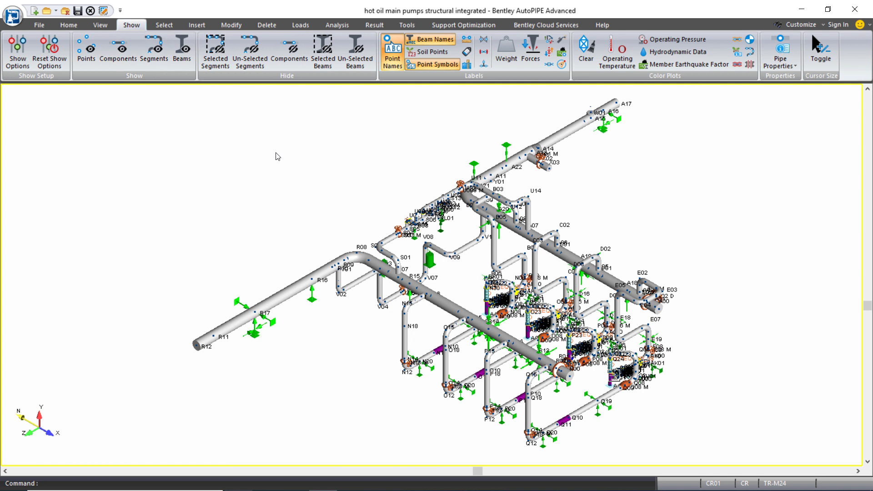
mouse_move(299, 291)
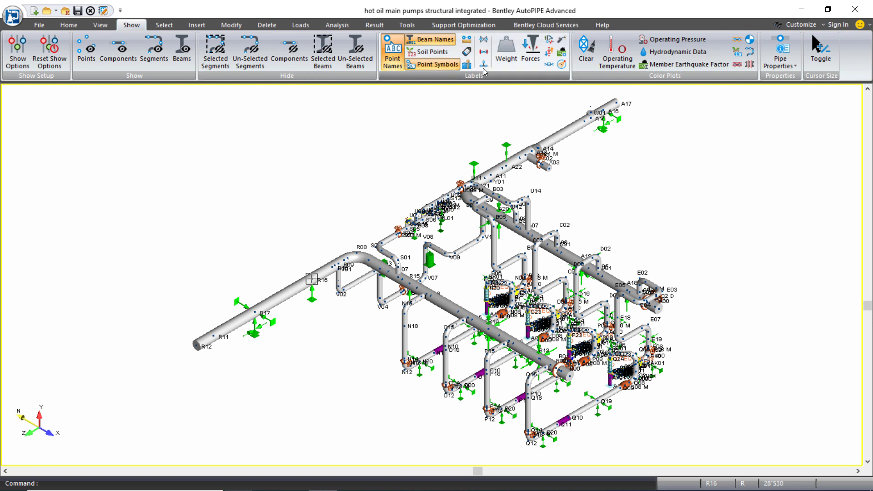
left_click(466, 40)
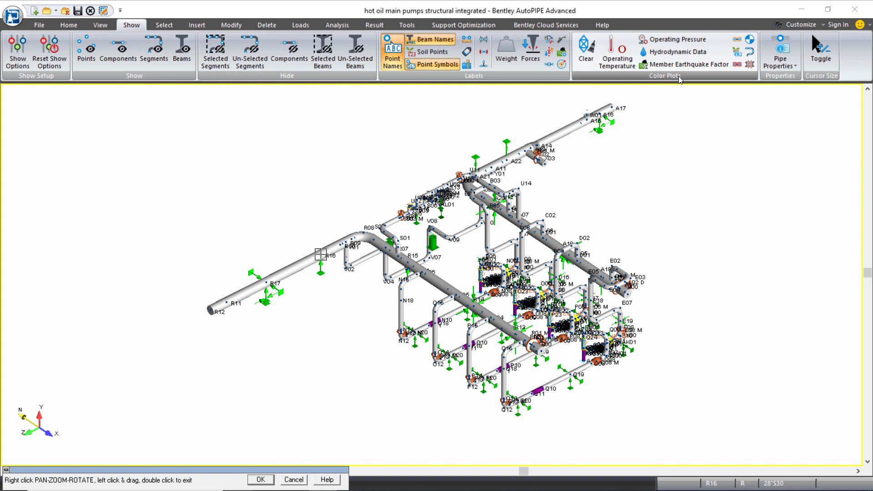
left_click(779, 50)
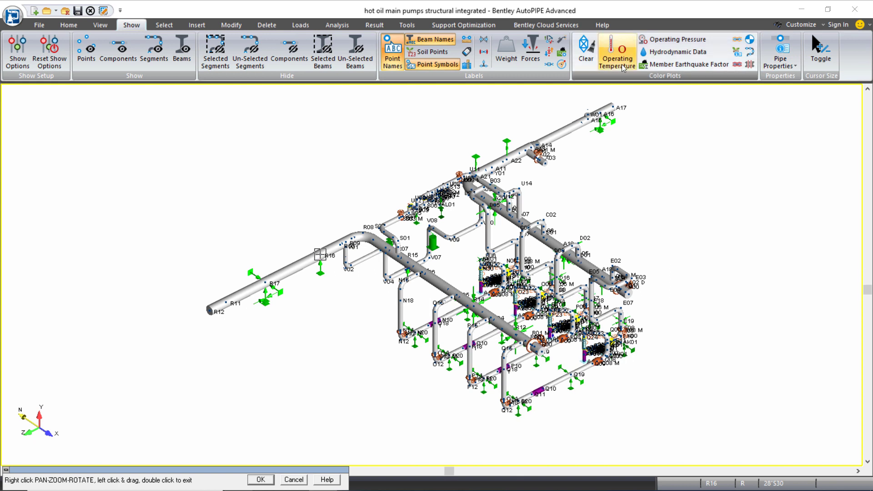
Show the operating temperature colour plot for all operating load cases.
left_click(616, 50)
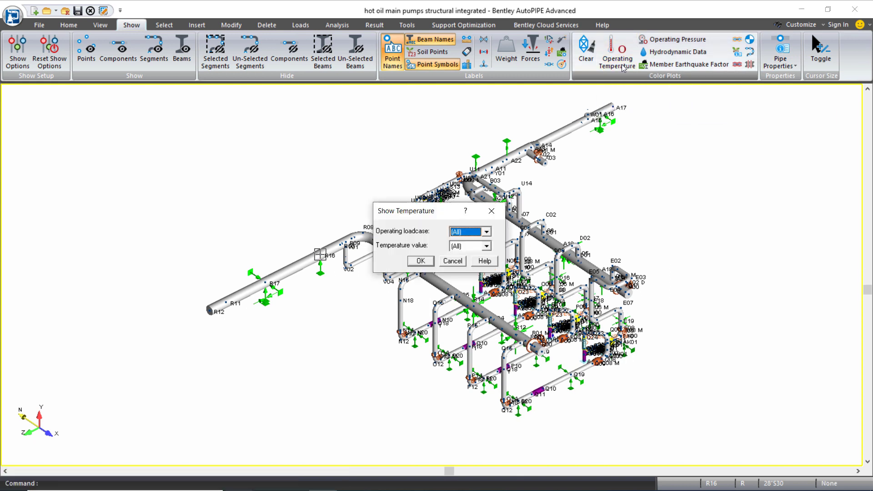
left_click(484, 231)
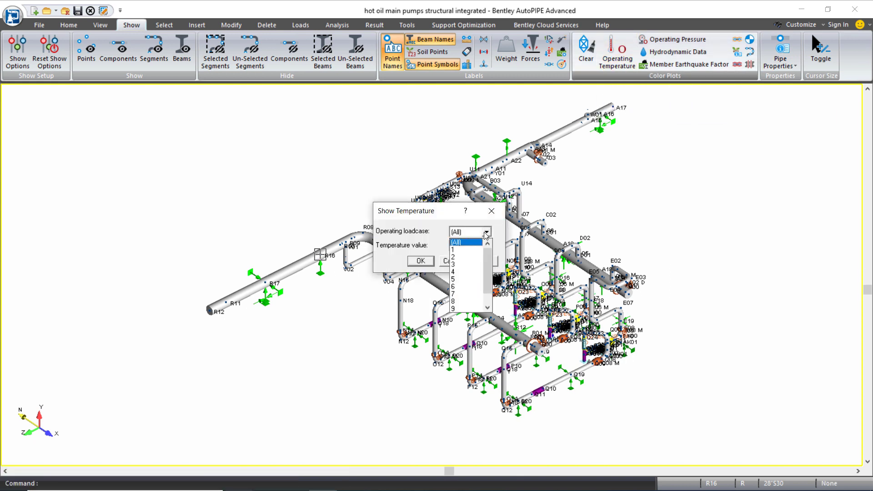
left_click(486, 246)
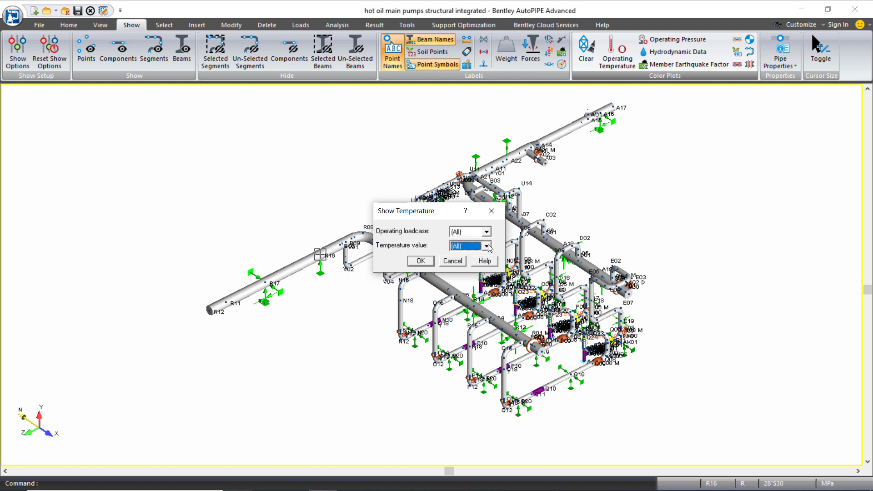
left_click(420, 260)
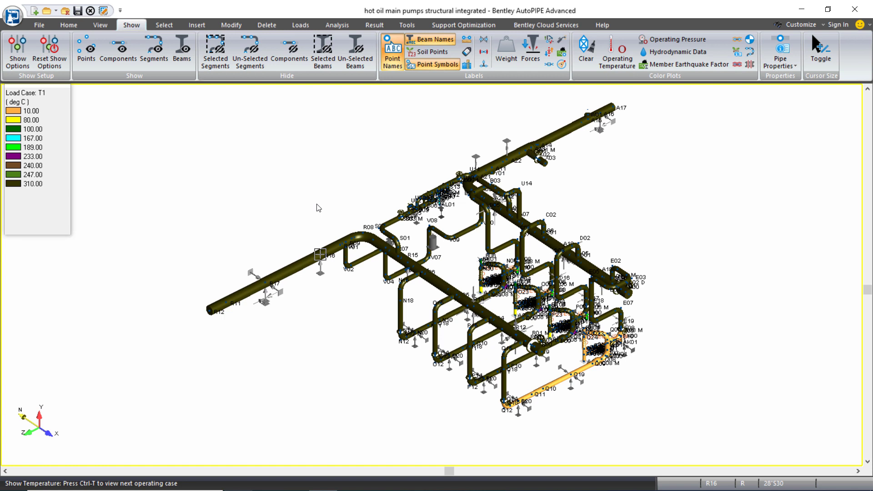
mouse_move(424, 256)
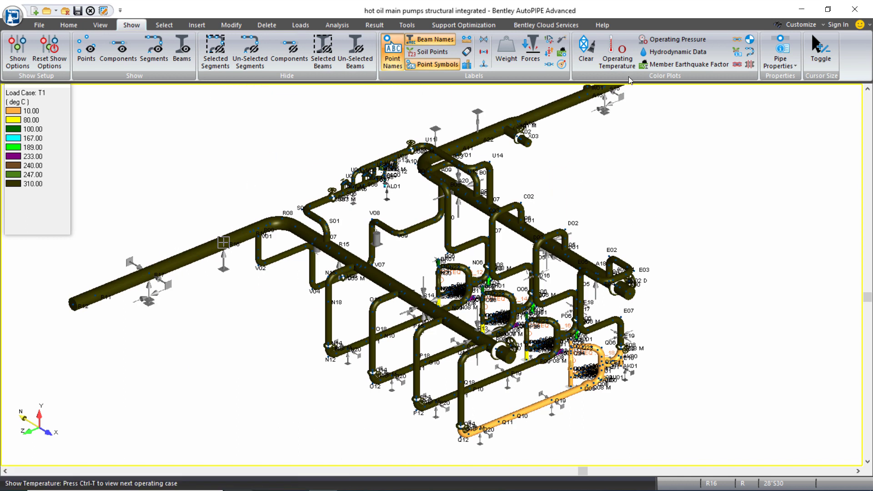
Step the temperature plot through further operating cases with Ctrl+T, then return to the Show Temperature settings.
left_click(617, 50)
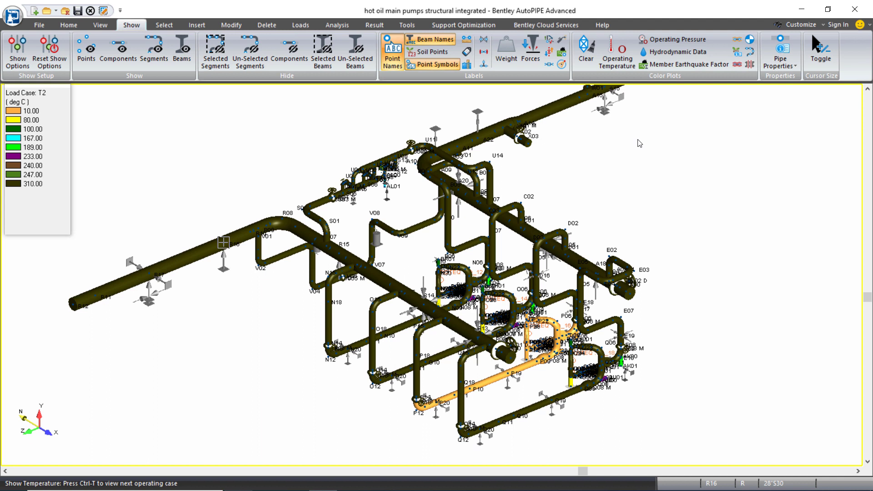
left_click(616, 50)
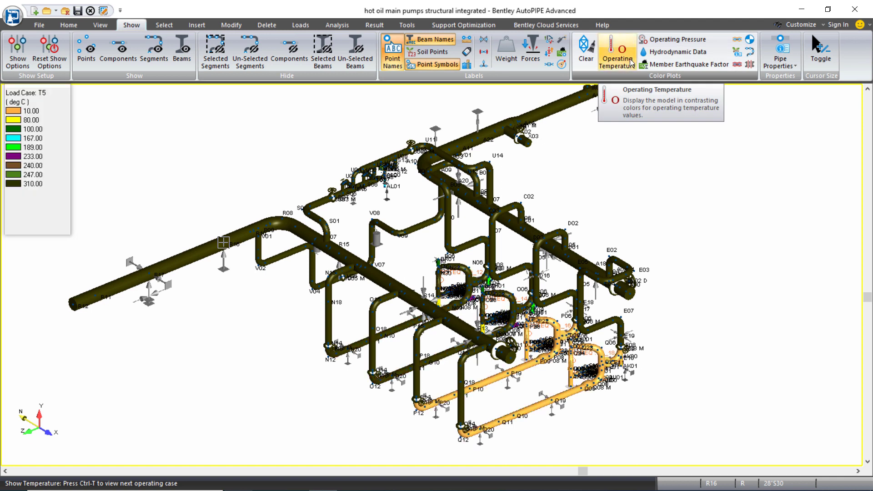
key("ctrl+t")
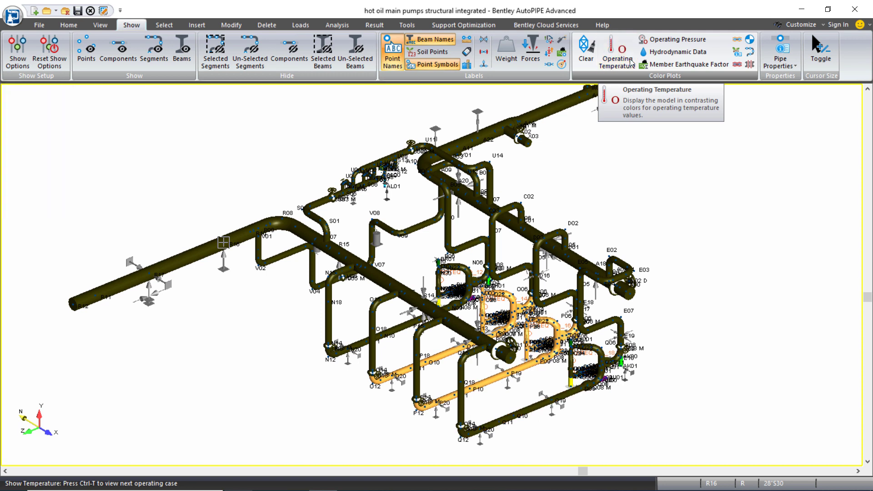
left_click(616, 50)
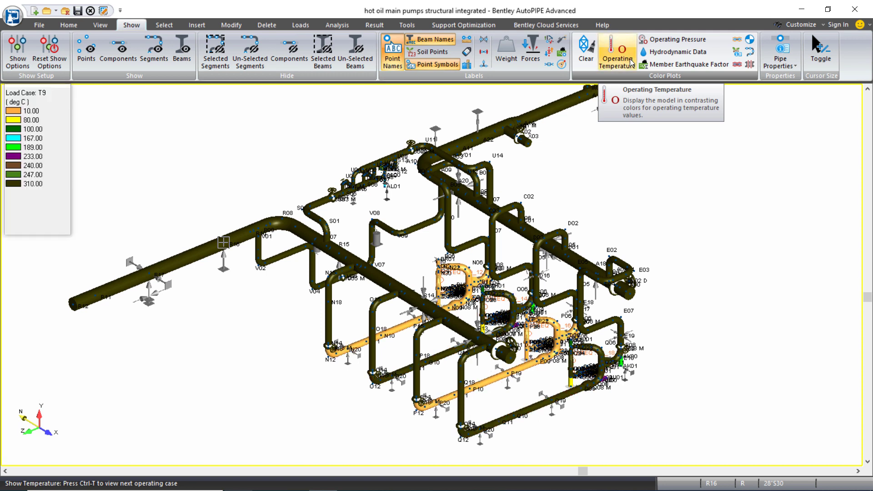
key("ctrl+t")
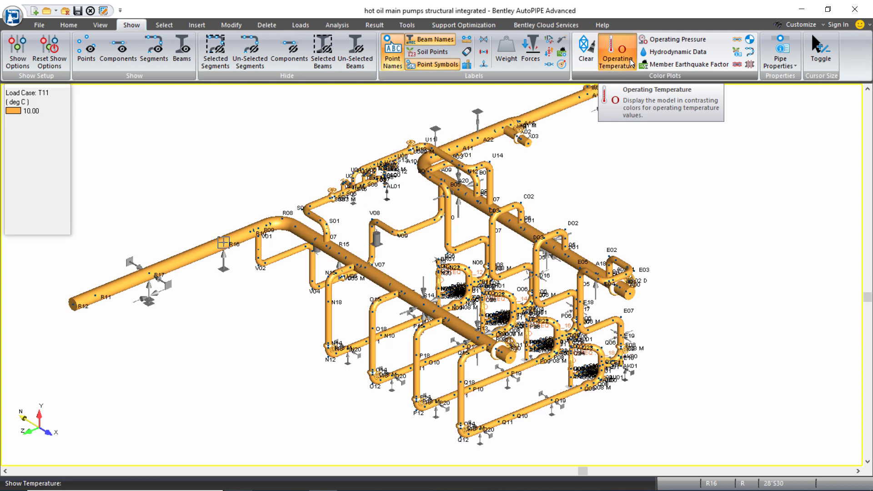
left_click(616, 50)
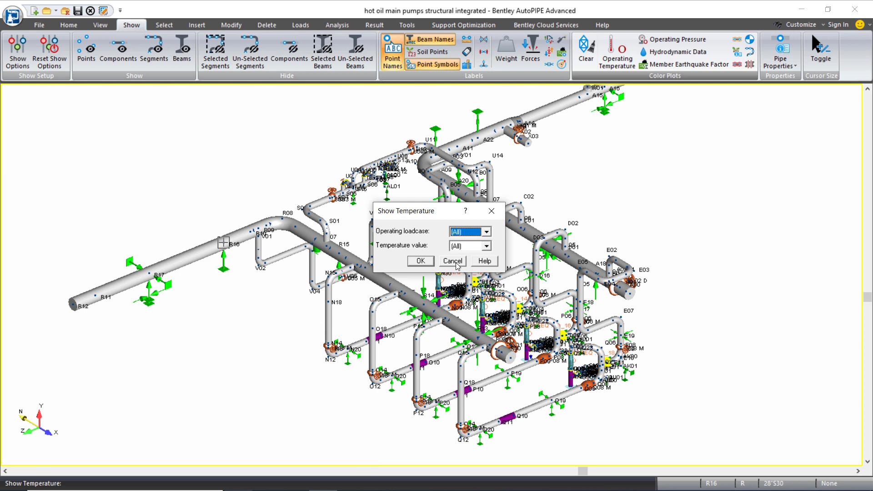
Cancel the Show Temperature dialog, clearing the temperature colour plot.
left_click(452, 260)
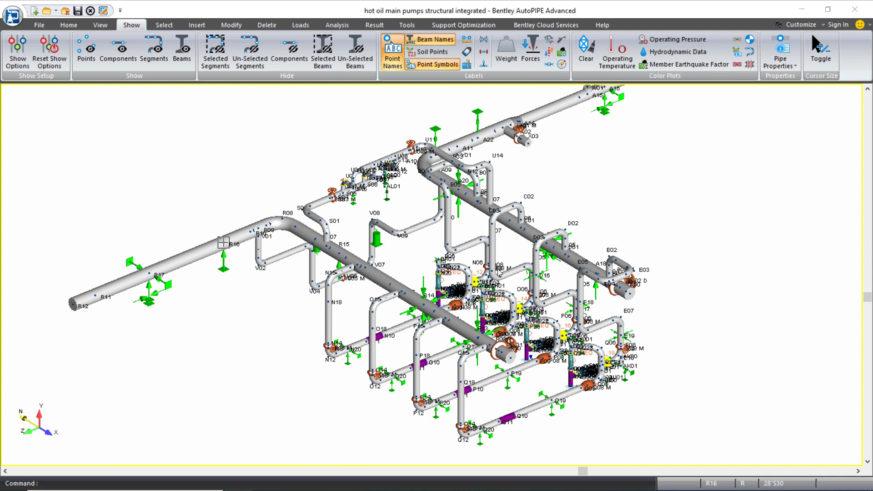
mouse_move(703, 148)
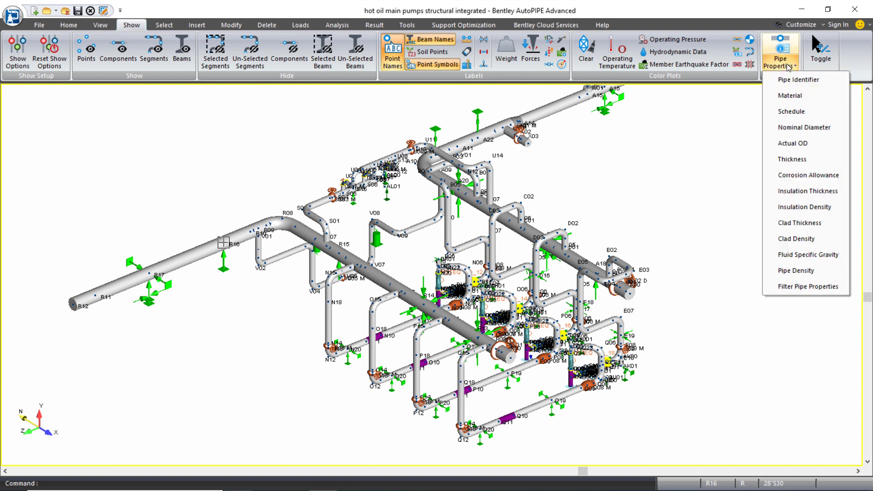
mouse_move(802, 127)
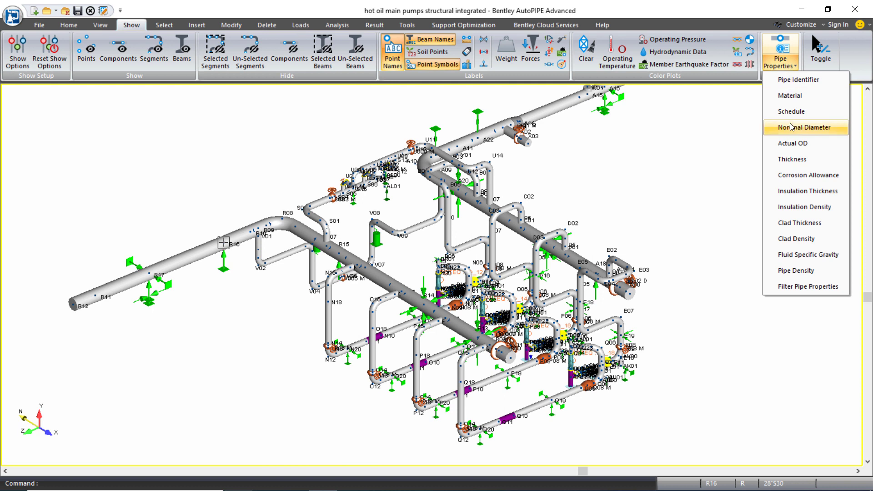
Colour-plot the piping by nominal diameter, legend 100 to 700 mm.
left_click(804, 127)
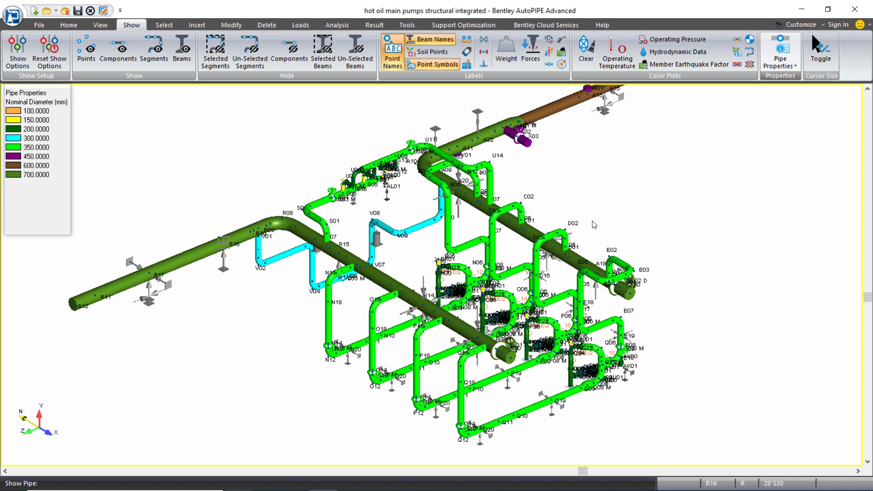
mouse_move(597, 215)
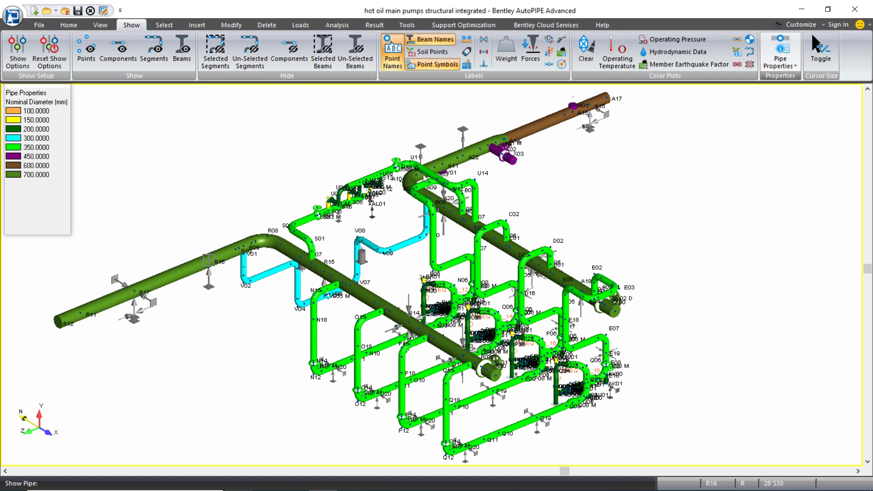
mouse_move(550, 194)
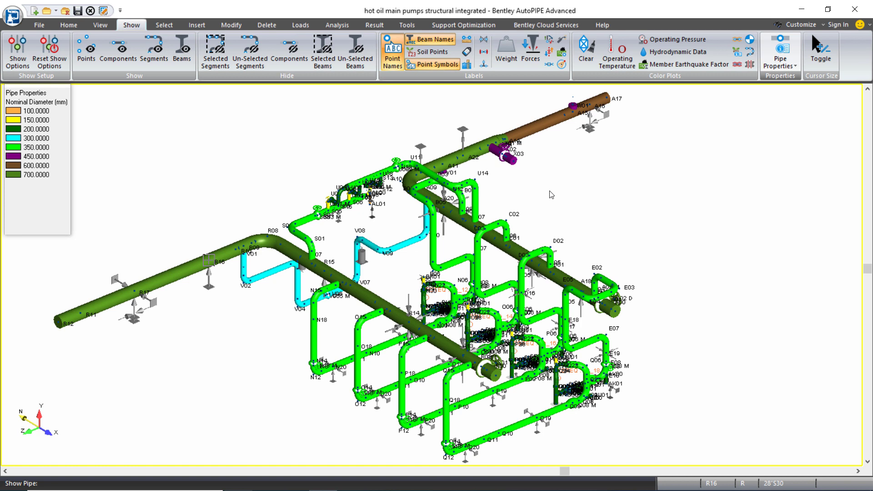
left_click(780, 50)
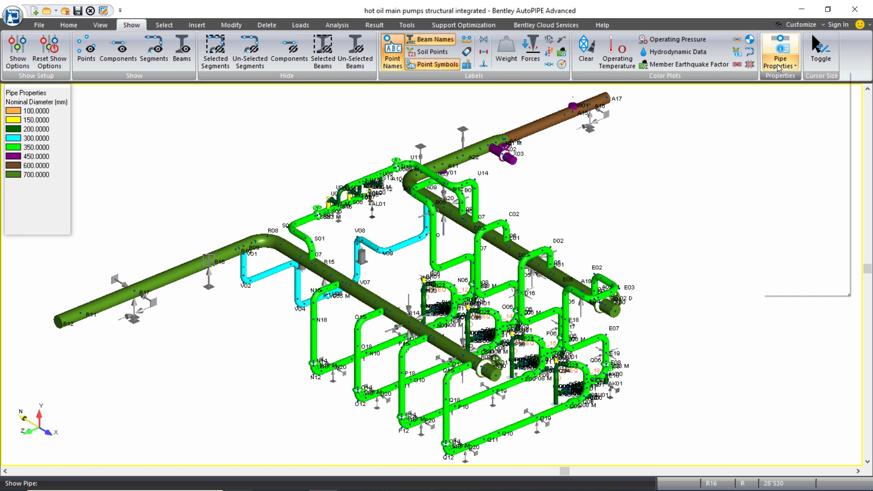
Colour-plot the piping by insulation thickness (120–180 mm legend) and turn off point name labels.
left_click(780, 50)
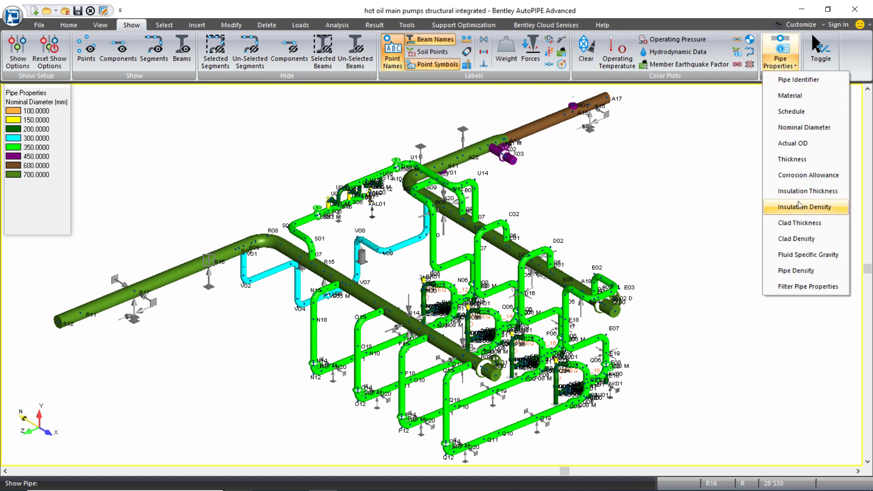
left_click(806, 190)
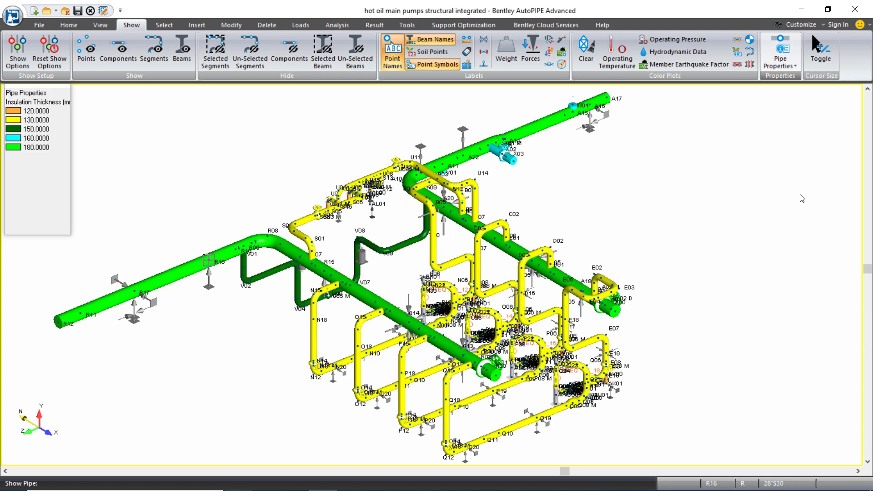
mouse_move(709, 192)
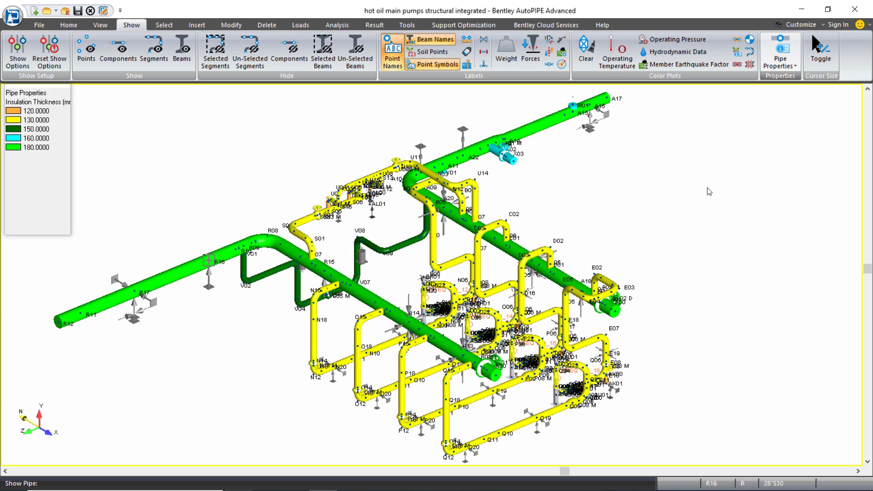
mouse_move(729, 170)
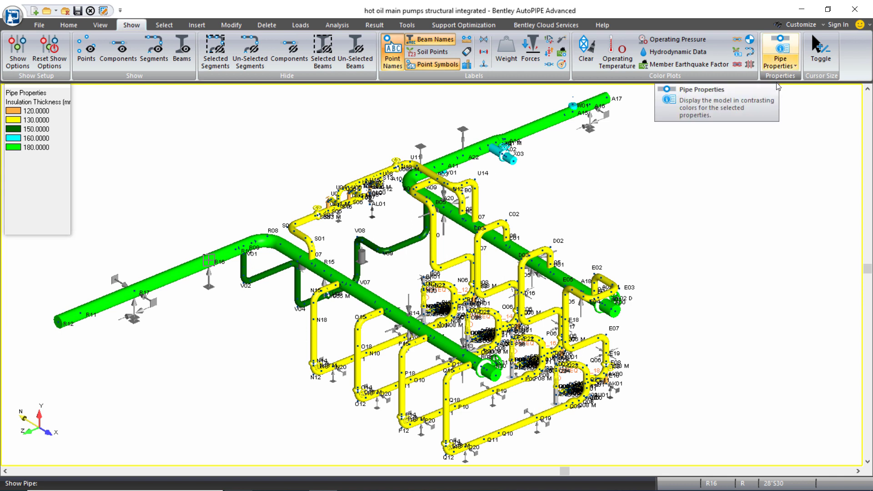
mouse_move(685, 233)
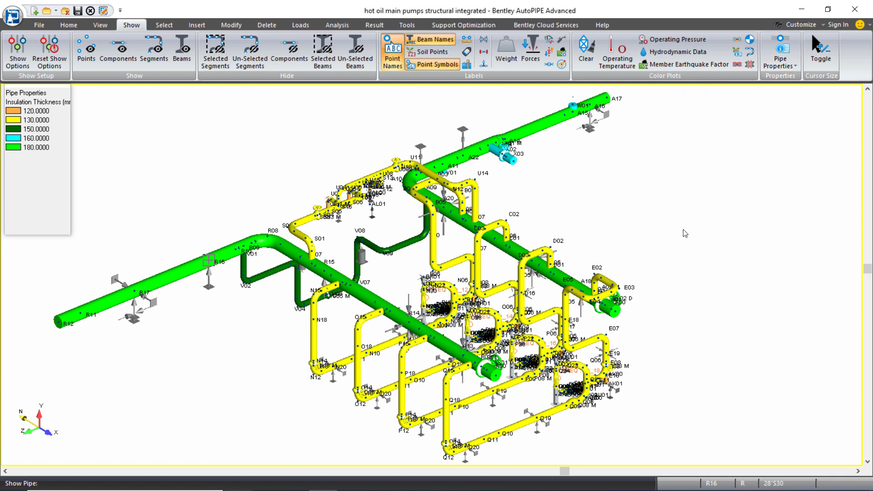
mouse_move(462, 100)
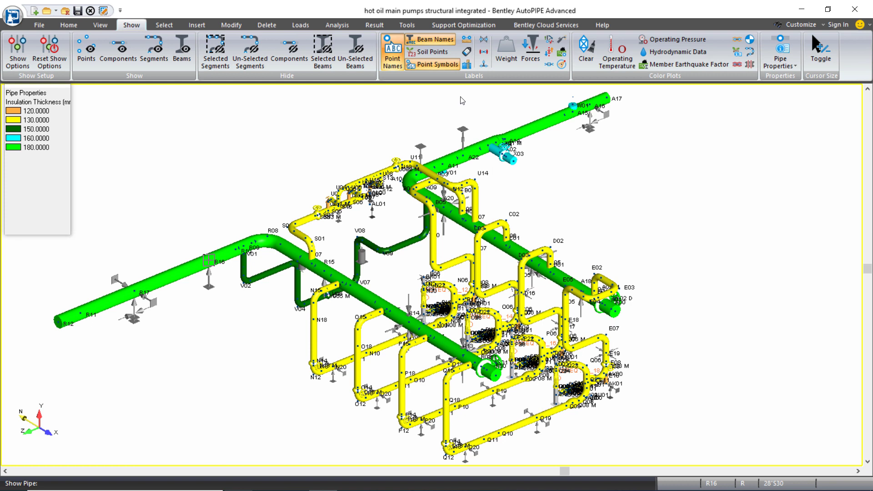
left_click(391, 51)
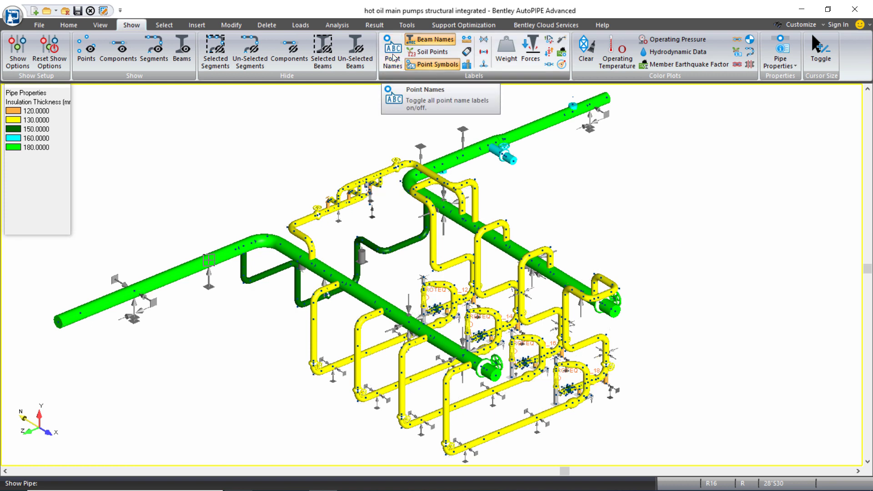
mouse_move(259, 288)
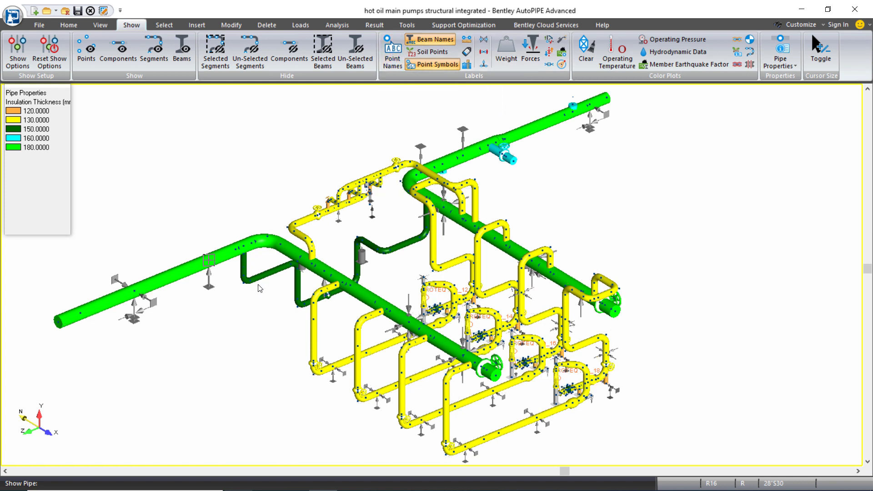